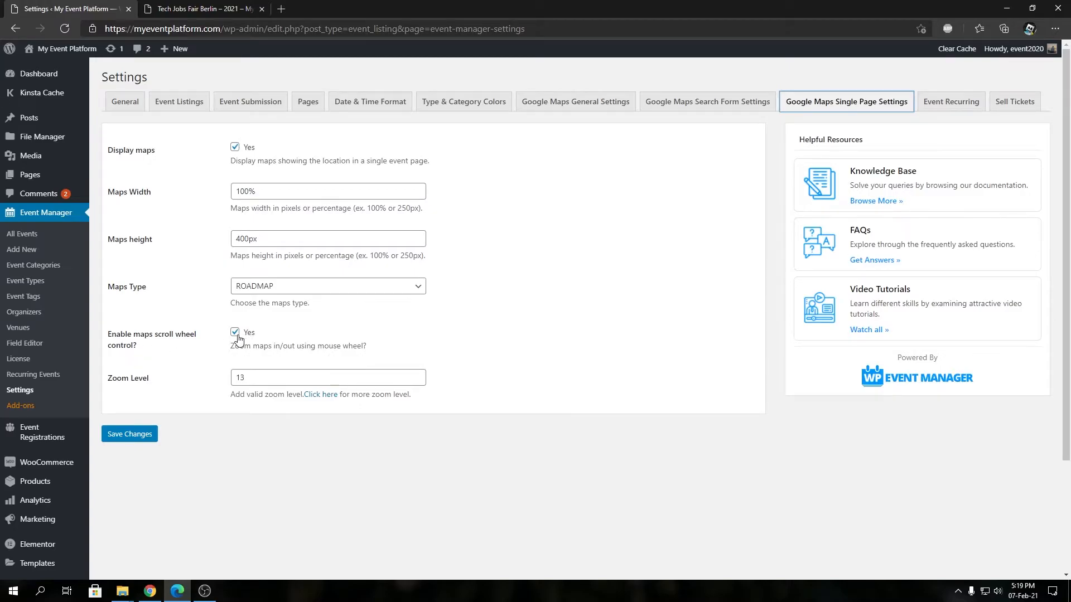
- Uncheck 'Enable maps scroll wheel control?' on the Google Maps Single Page Settings
{"action": "left_click", "coordinate": [130, 433]}
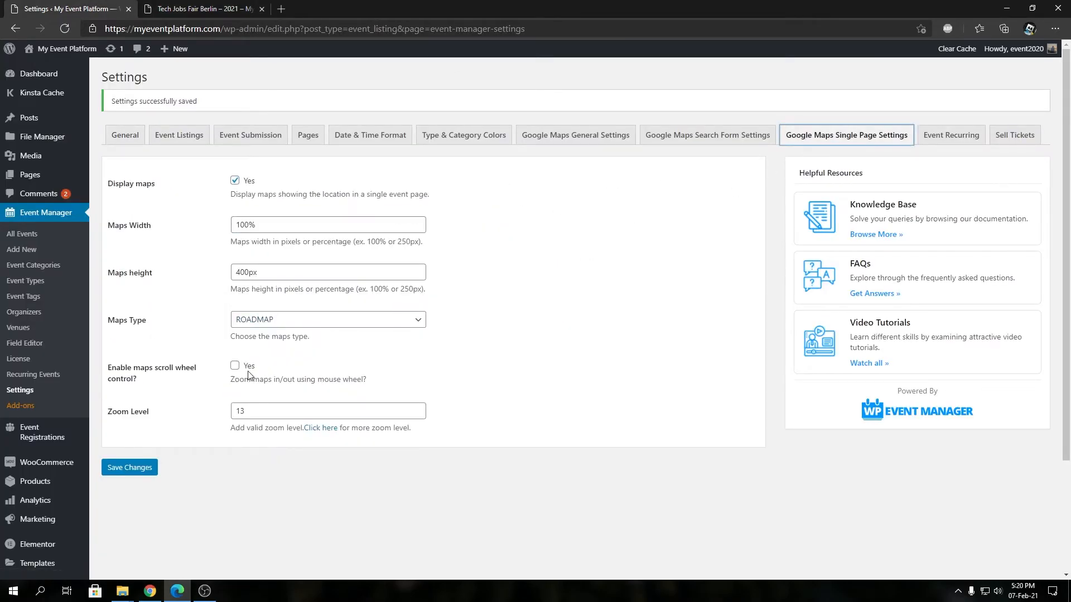